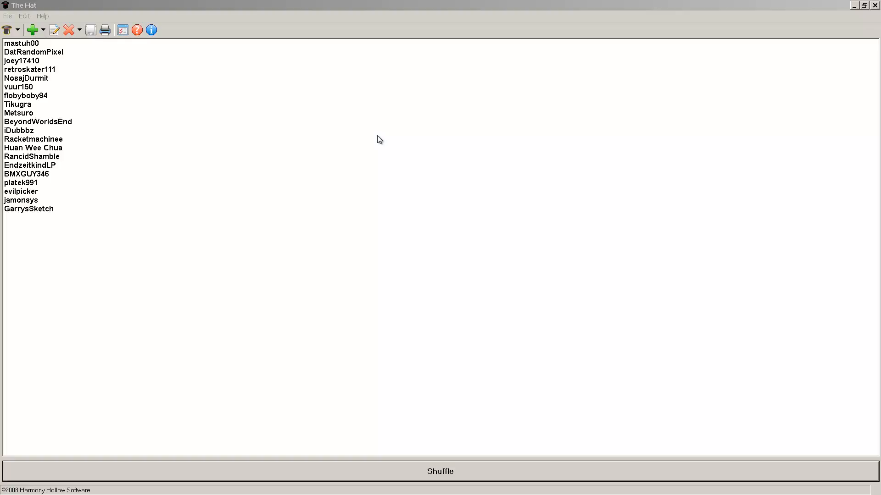
{"action": "mouse_move", "coordinate": [353, 140]}
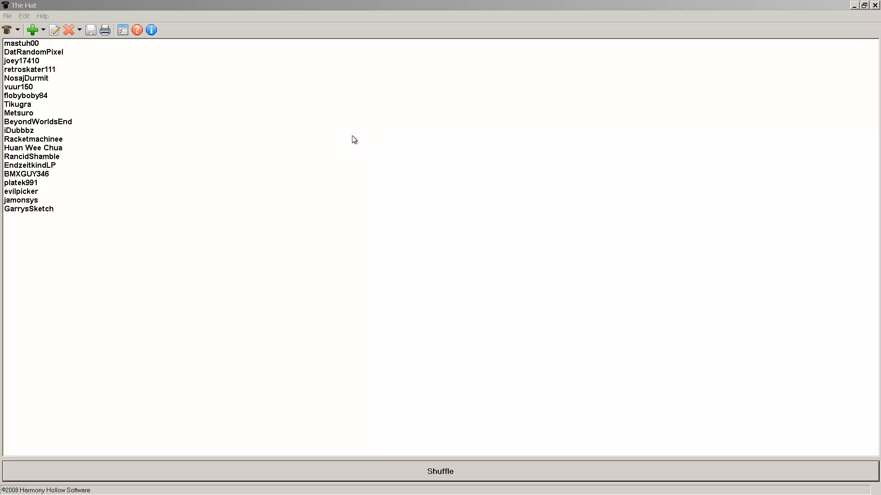
{"action": "mouse_move", "coordinate": [45, 69]}
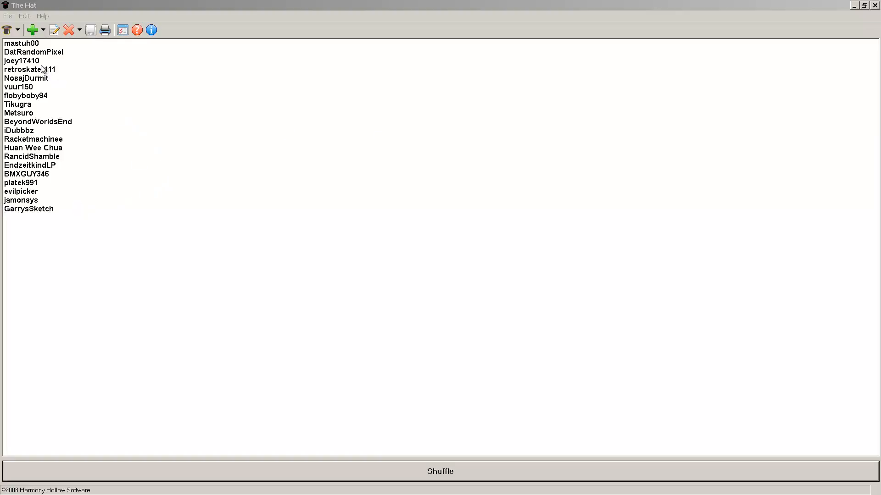
{"action": "mouse_move", "coordinate": [81, 63]}
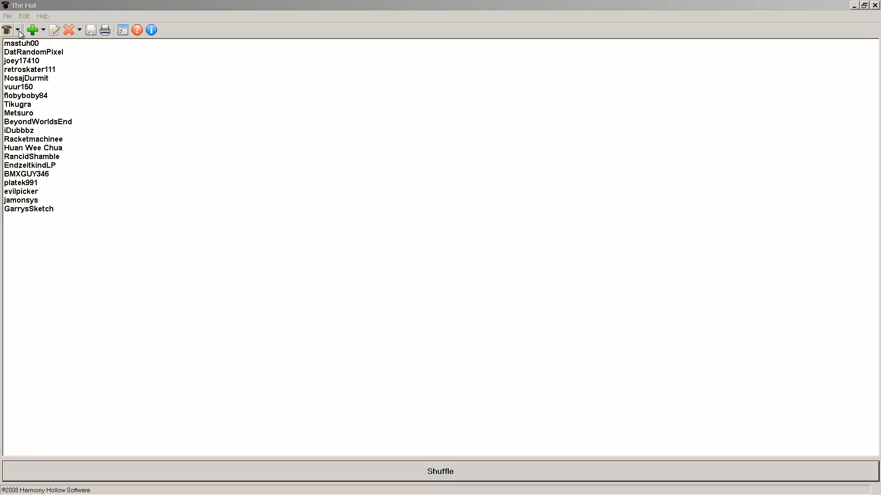
Choose Pick Pairs of Names from the toolbar's pick options.
{"action": "left_click", "coordinate": [19, 29]}
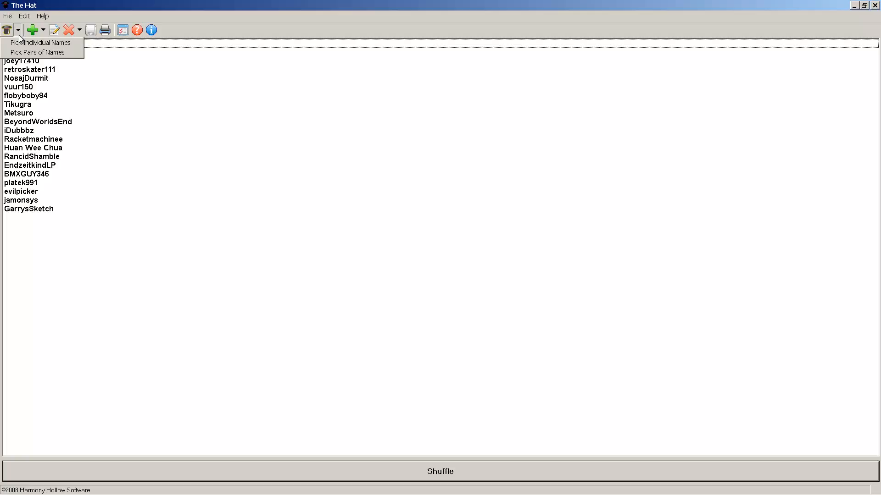
{"action": "left_click", "coordinate": [37, 52]}
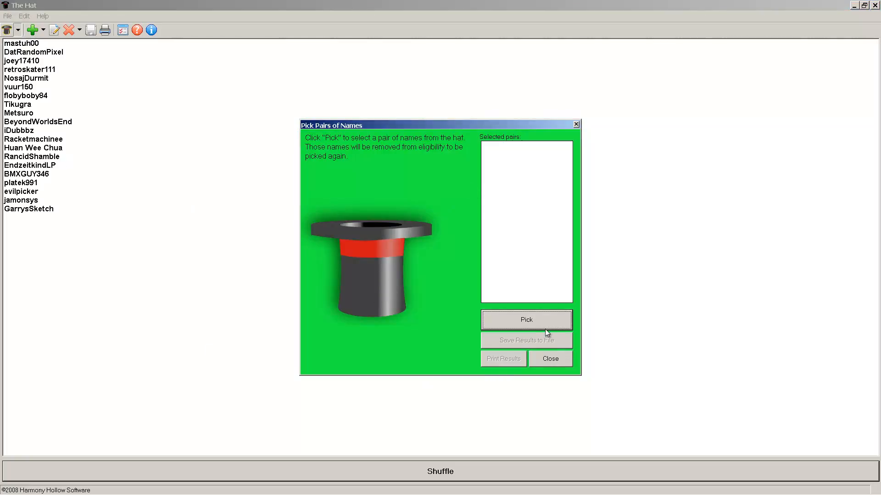
{"action": "mouse_move", "coordinate": [527, 320]}
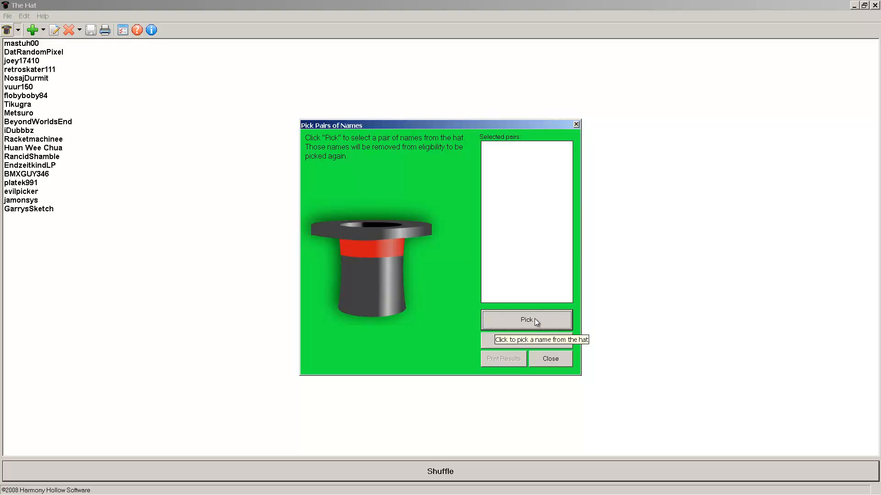
{"action": "left_click", "coordinate": [525, 319]}
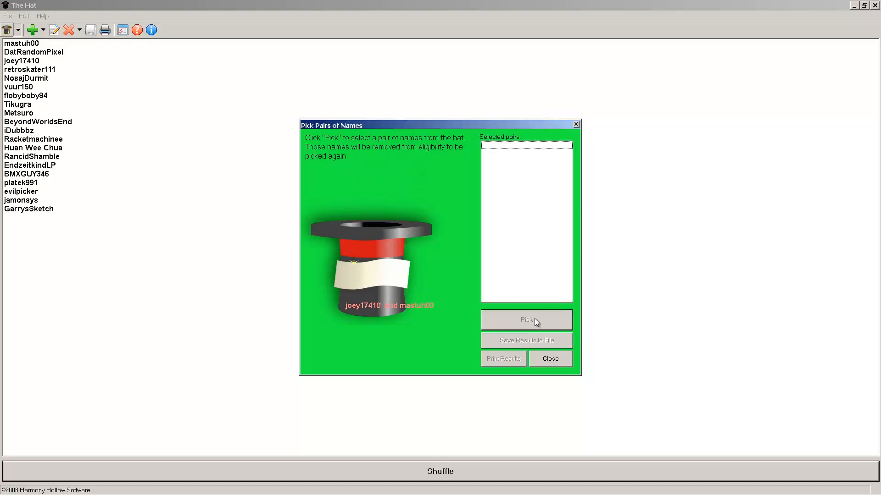
{"action": "left_click", "coordinate": [526, 320]}
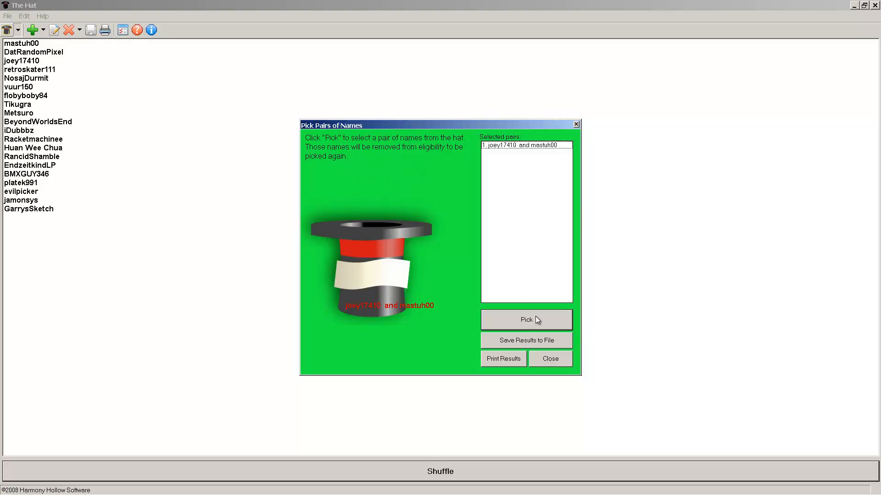
{"action": "mouse_move", "coordinate": [538, 322]}
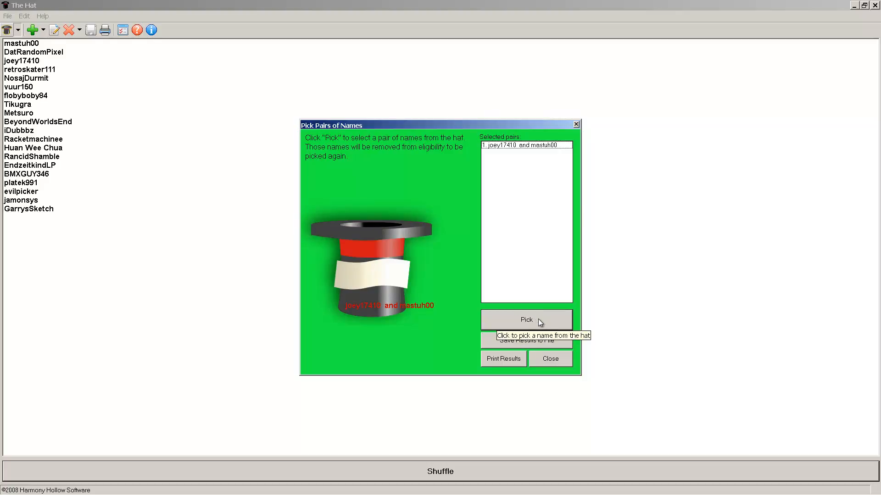
{"action": "mouse_move", "coordinate": [429, 318]}
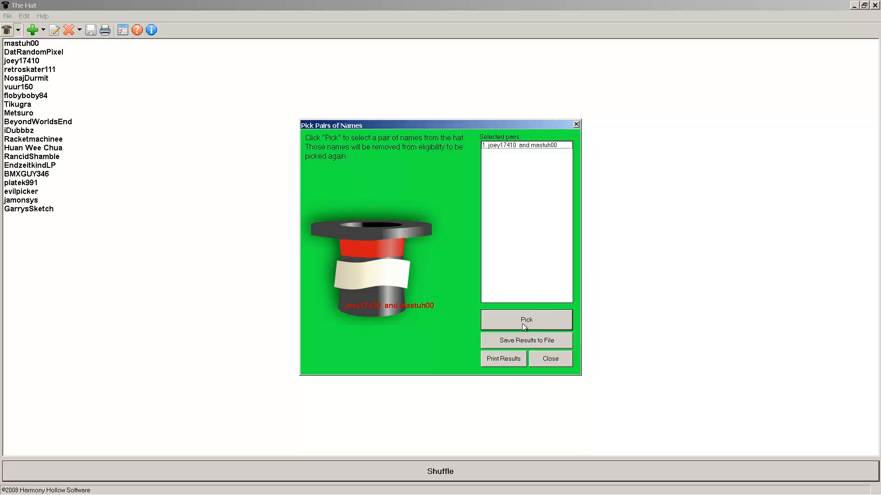
{"action": "left_click", "coordinate": [525, 319]}
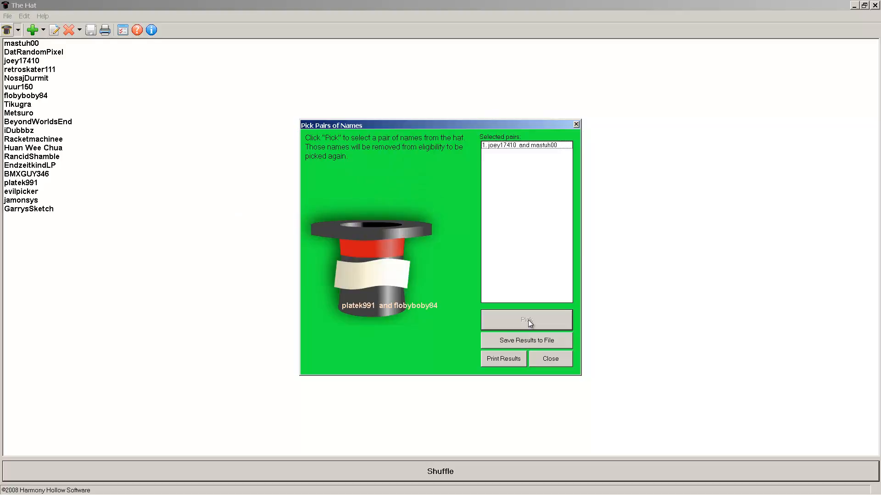
{"action": "left_click", "coordinate": [526, 319]}
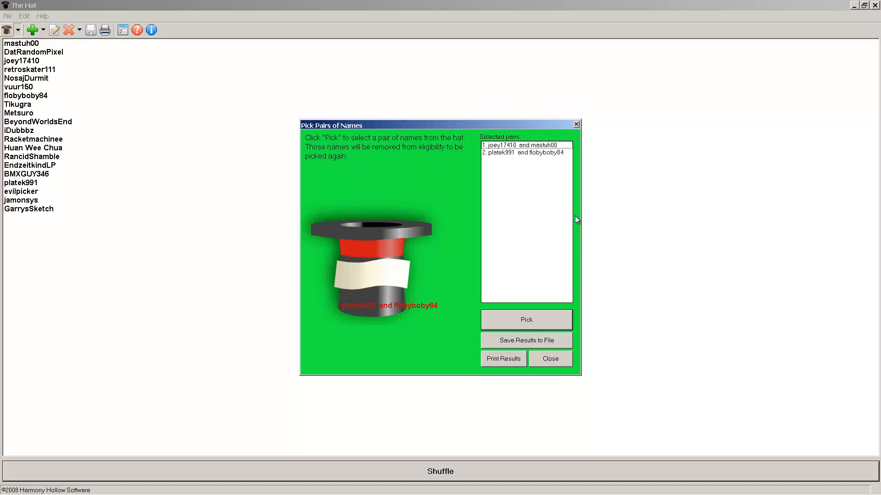